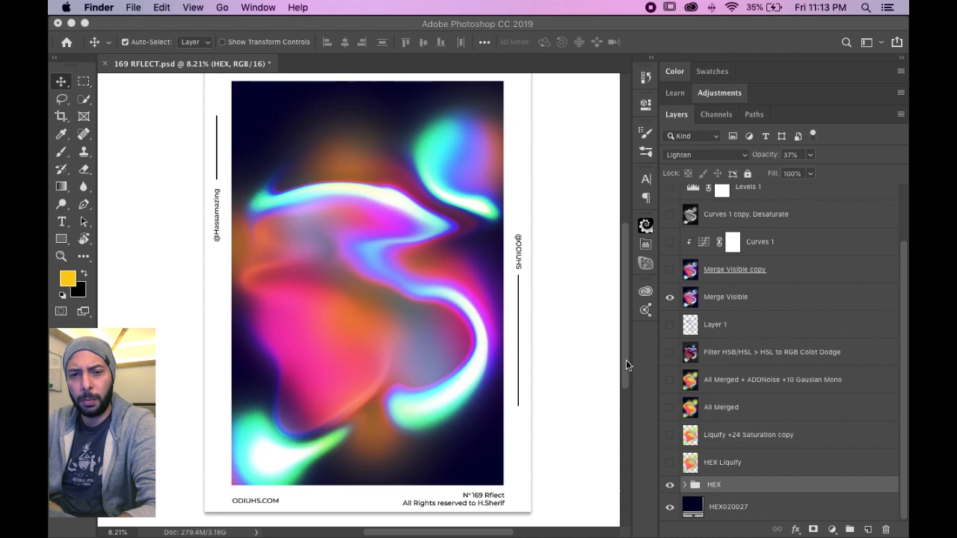
mouse_move(712, 447)
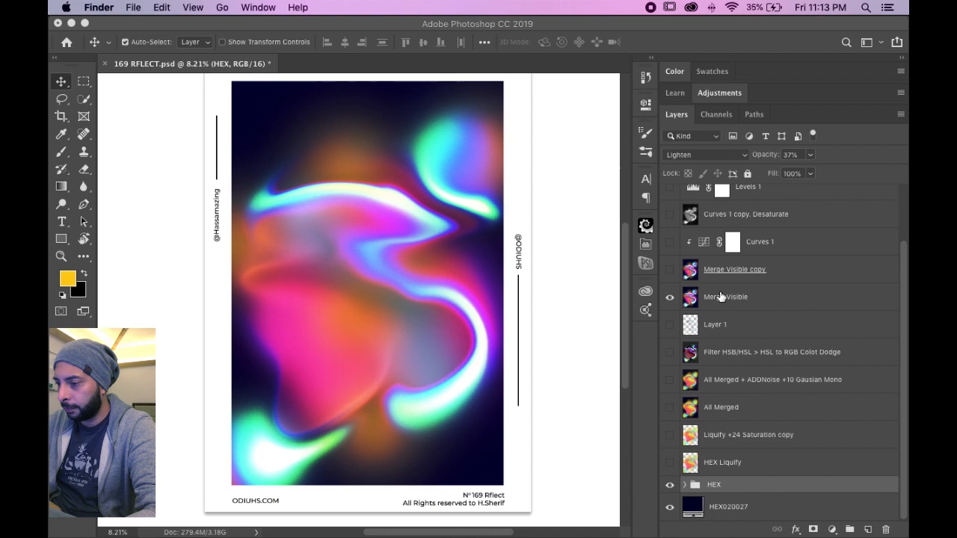
Step: Hide the upper layers and set the HEX group blending to Normal so only the liquified colours show
left_click(705, 154)
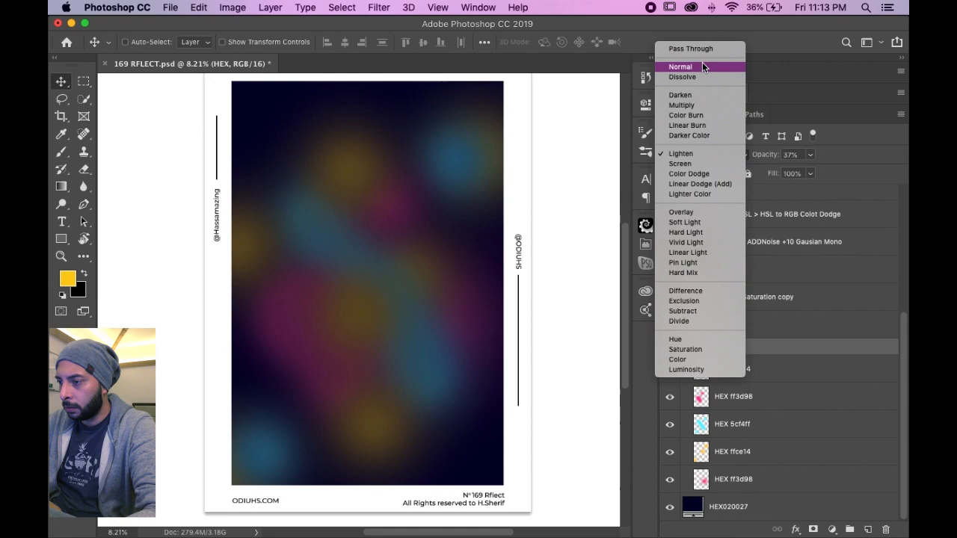
left_click(681, 66)
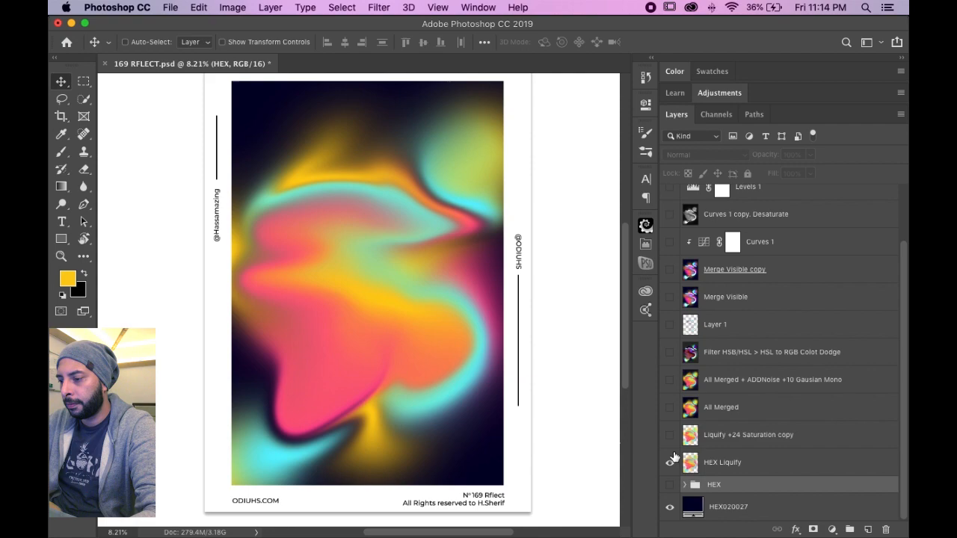
Step: Show the All Merged + ADDNoise +10 Gaussian Mono layer above the liquified base
left_click(670, 434)
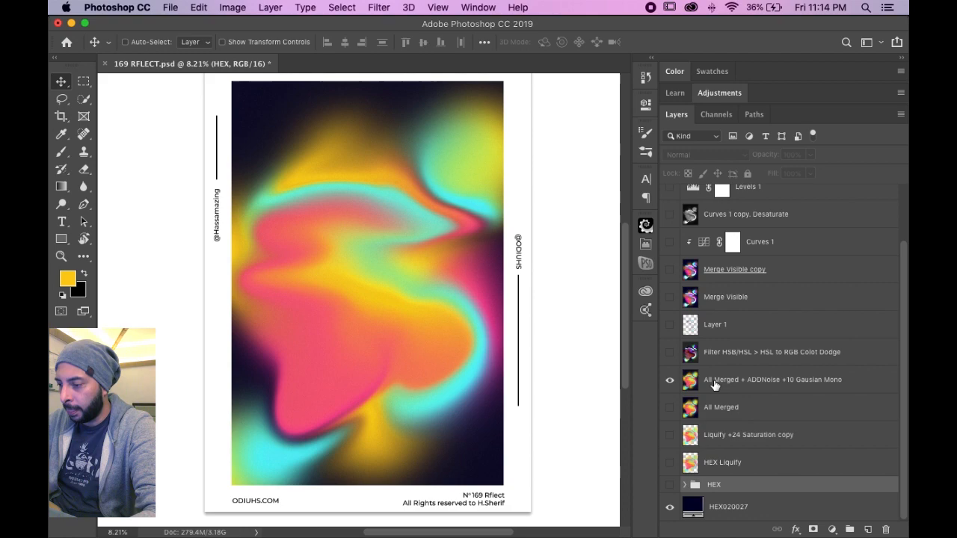
scroll("down", 3)
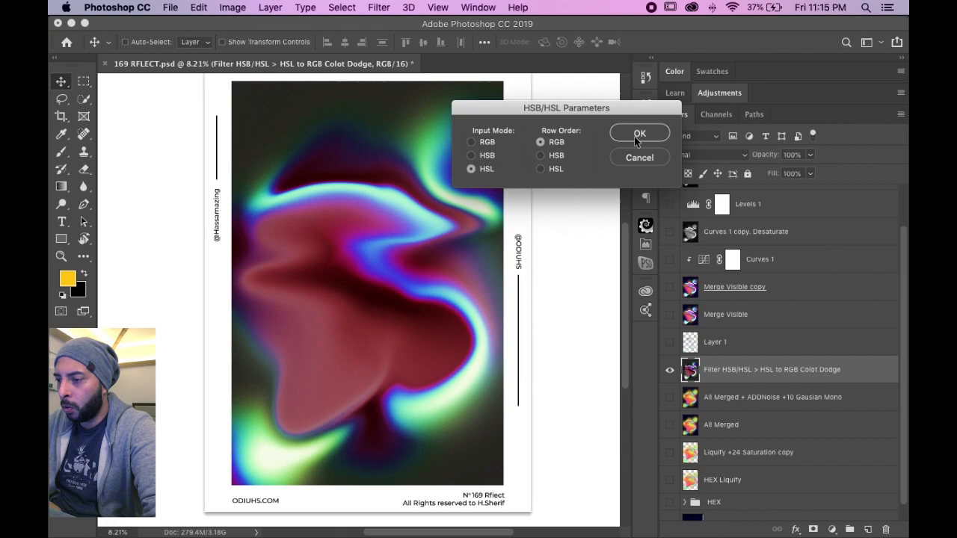
mouse_move(576, 144)
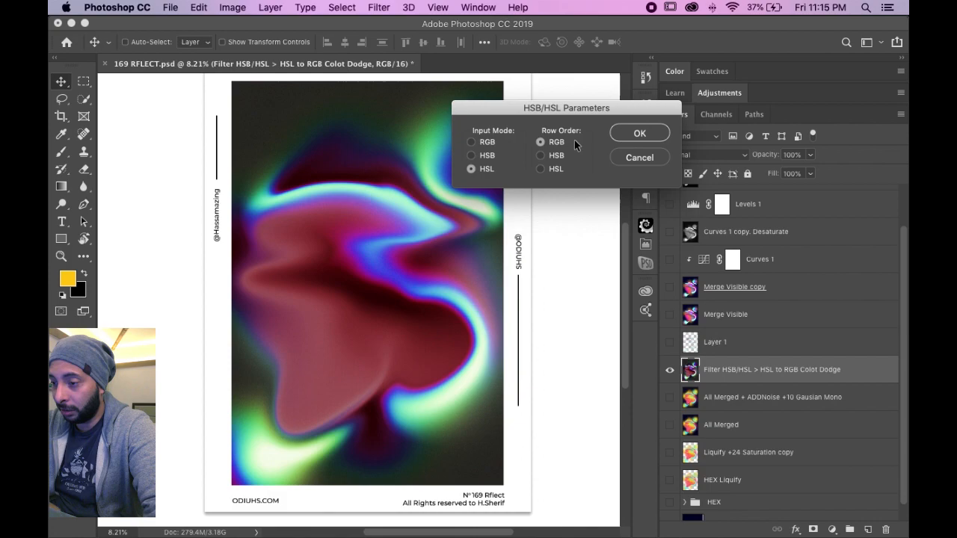
left_click(640, 132)
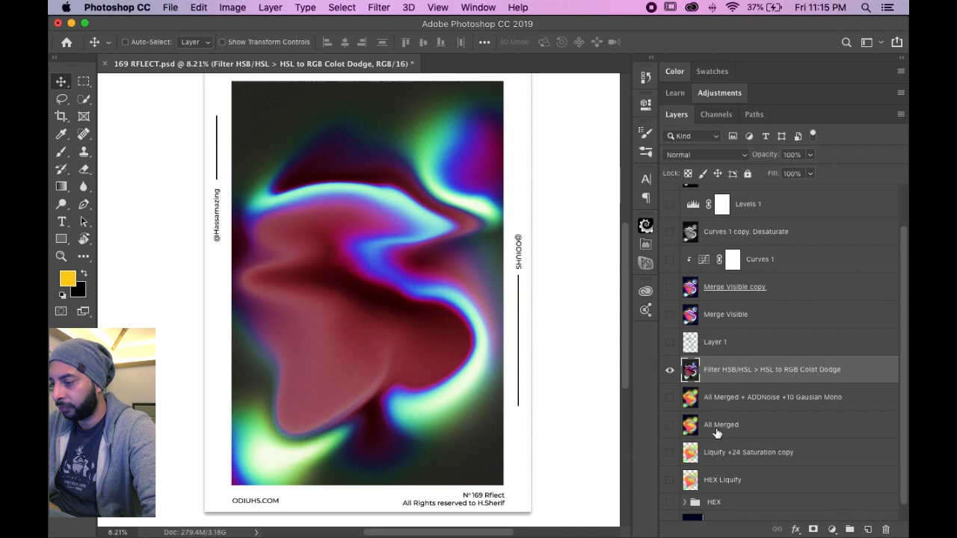
scroll("down", 3)
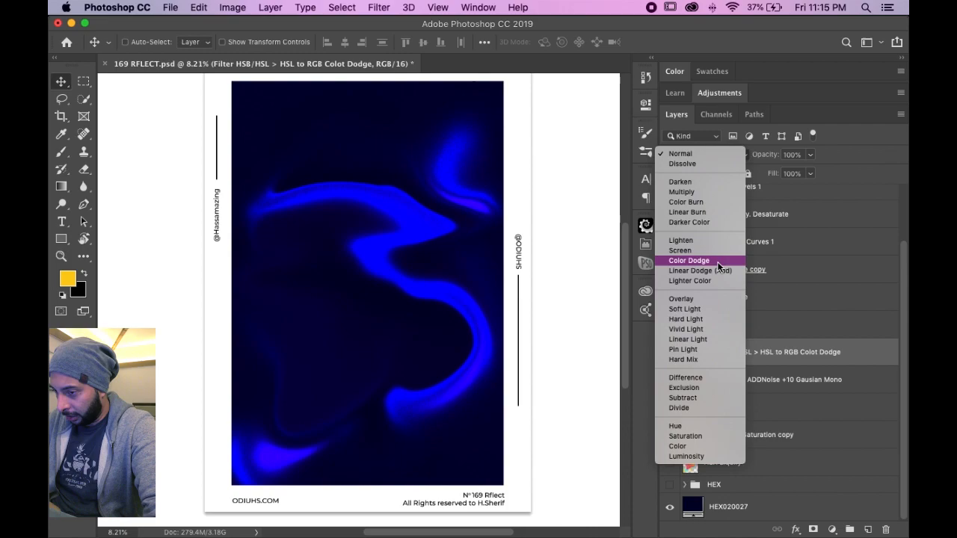
Step: Blend the HSB/HSL filter layer with Color Dodge and the HEX group with Lighten
left_click(687, 260)
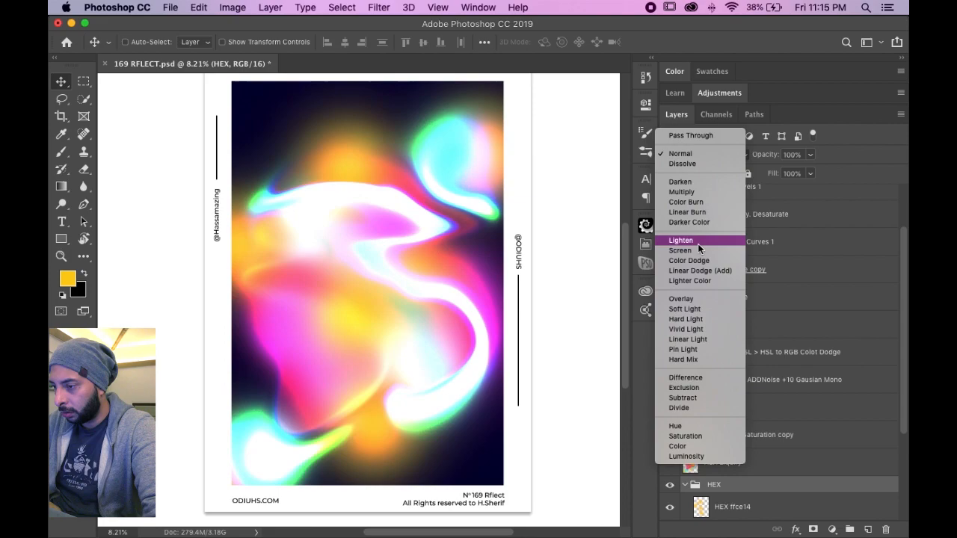
left_click(681, 239)
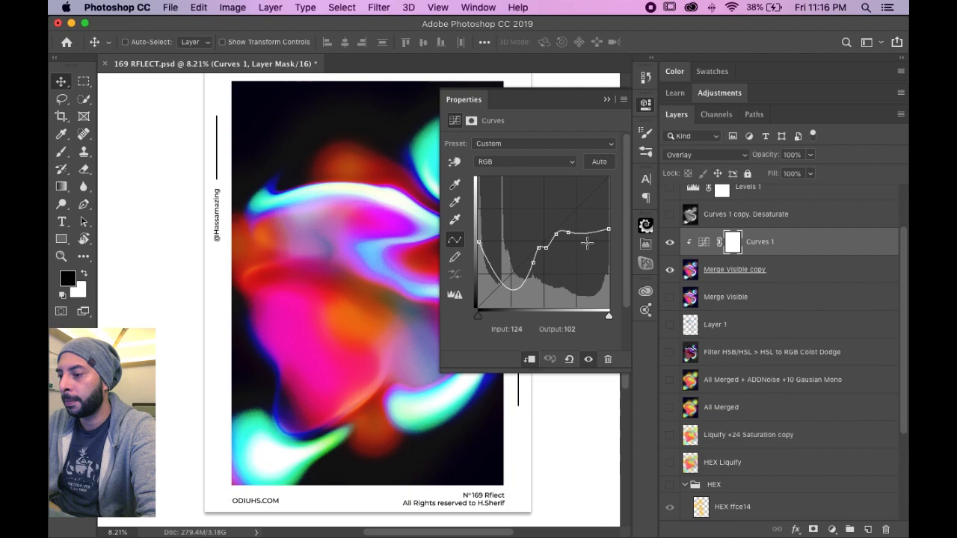
Step: Add a point on the Curves 1 RGB curve to deepen the poster's contrast
left_click(702, 154)
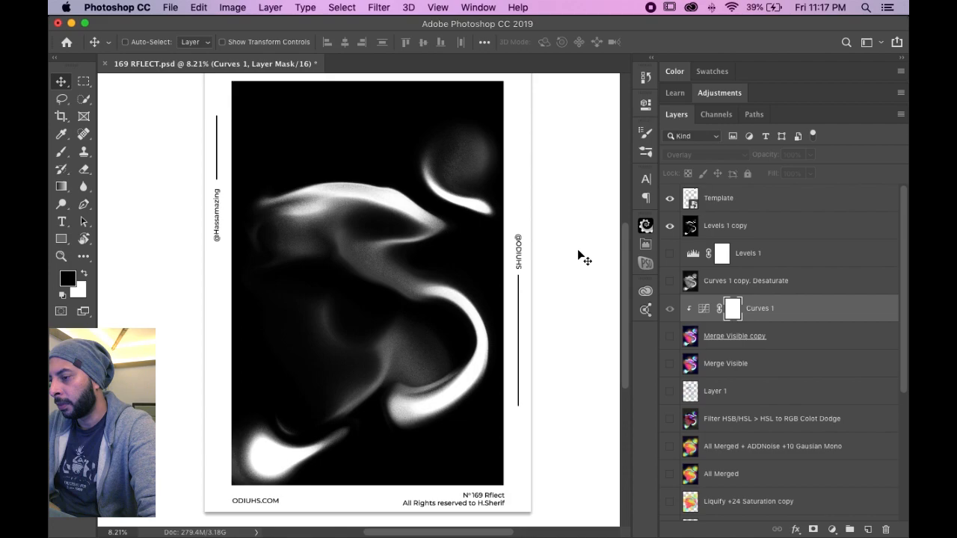
Step: Select the Levels 1 copy layer showing the white highlights on black
left_click(340, 6)
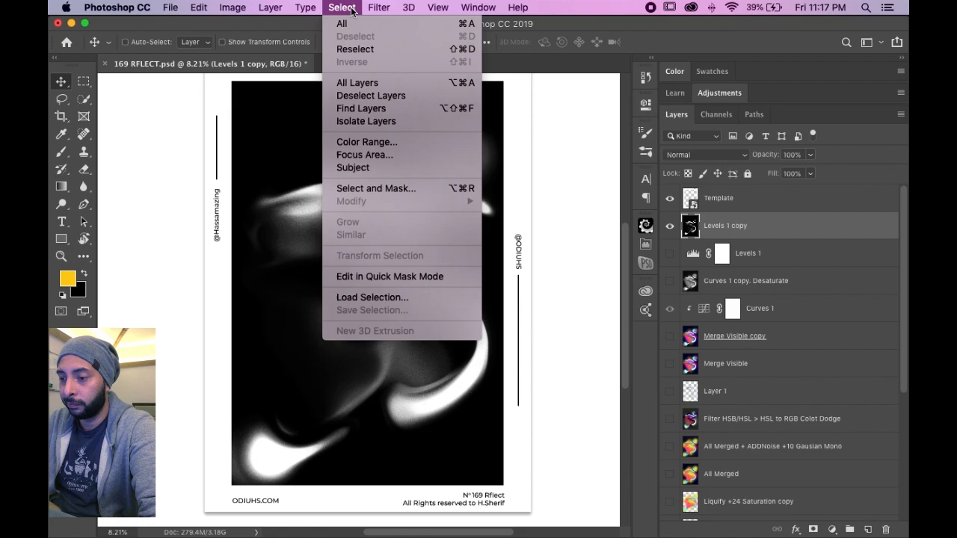
Step: Start a selection command for the Levels 1 copy layer's white highlights
left_click(367, 141)
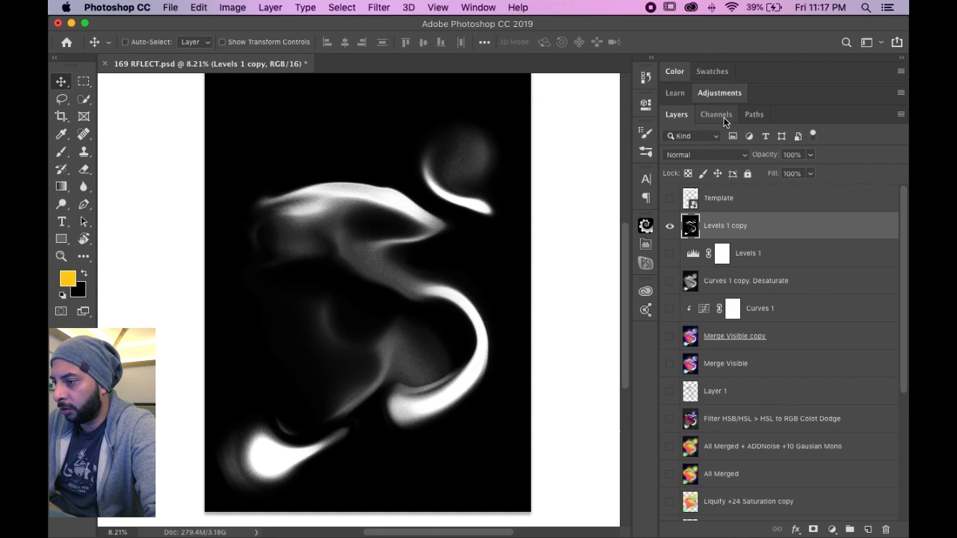
Step: Load the RGB channel's luminosity as a selection, then return to the Layers list
left_click(715, 113)
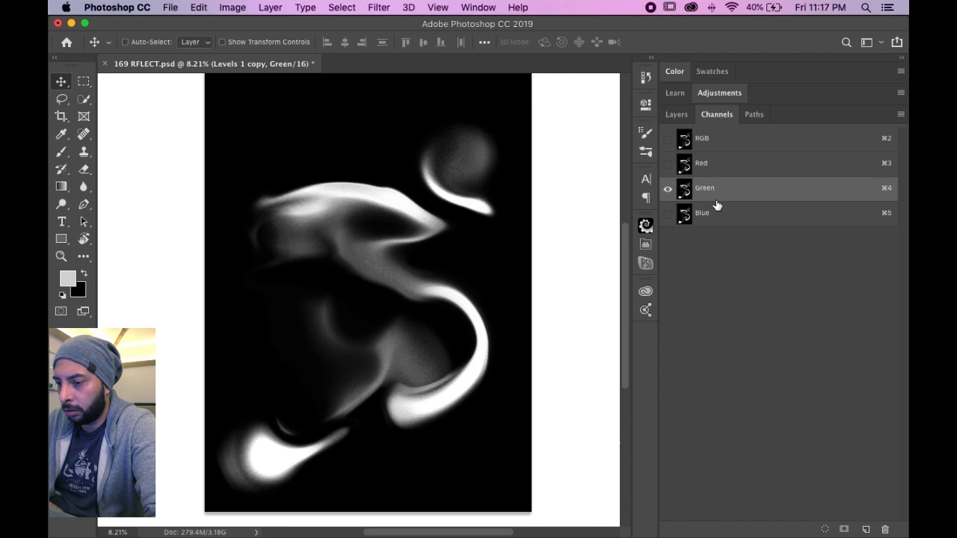
left_click(701, 138)
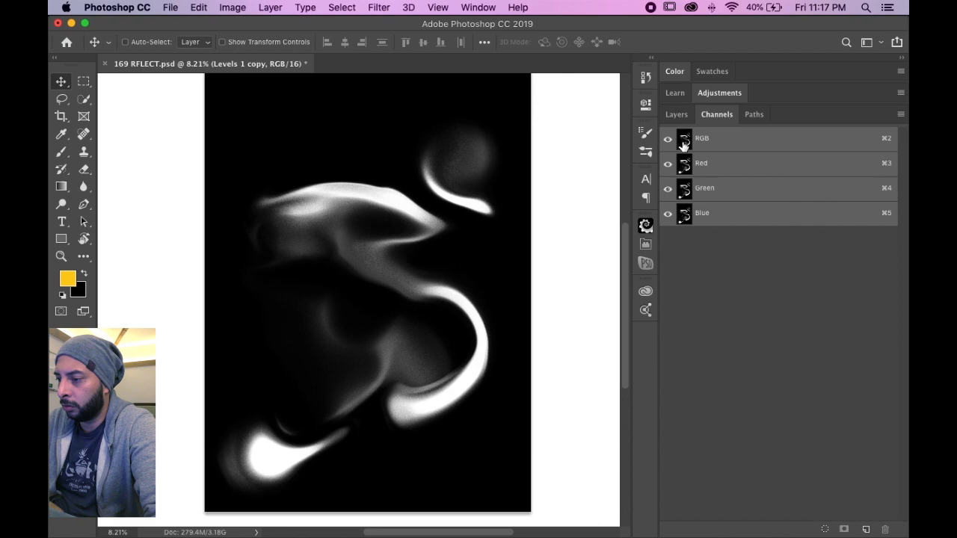
mouse_move(685, 138)
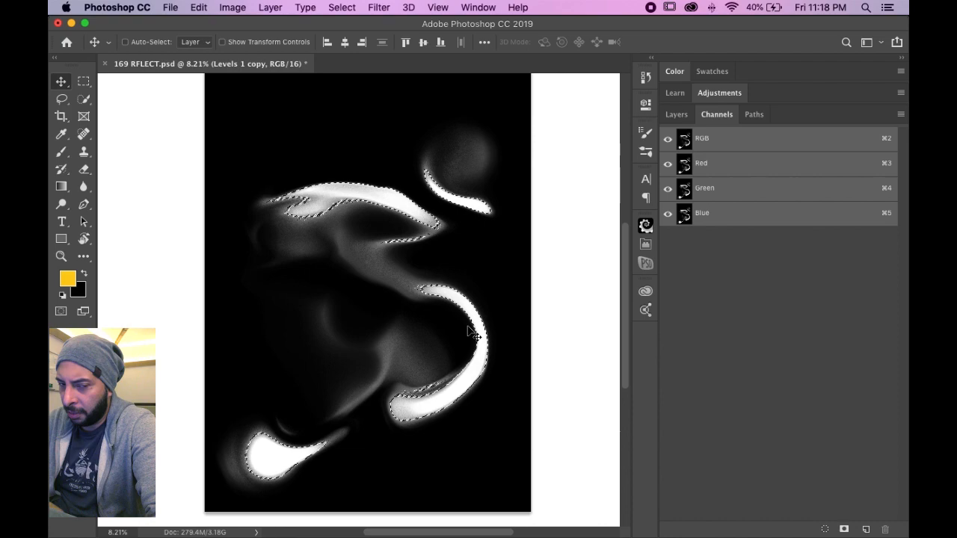
left_click(675, 113)
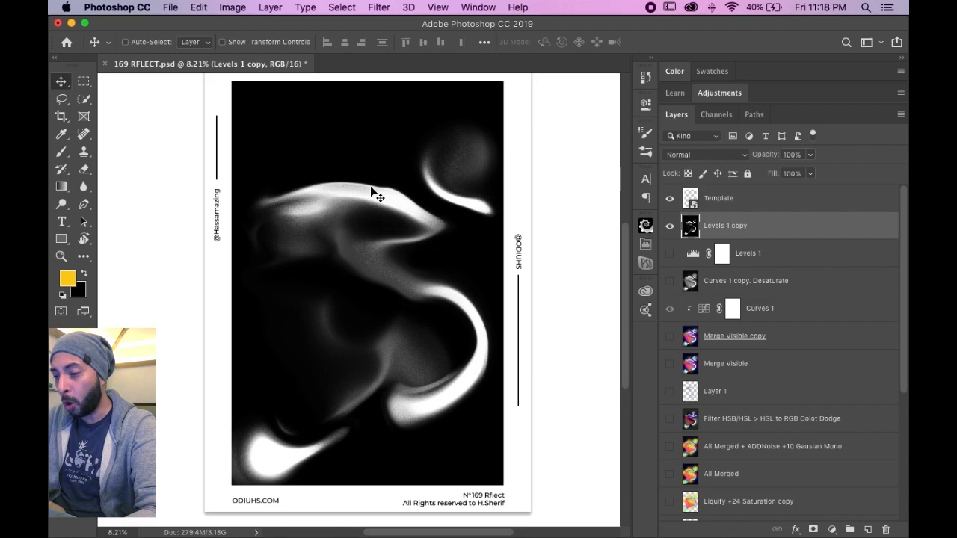
Step: Duplicate the Levels 1 copy layer into a new document via Duplicate Layer
right_click(725, 224)
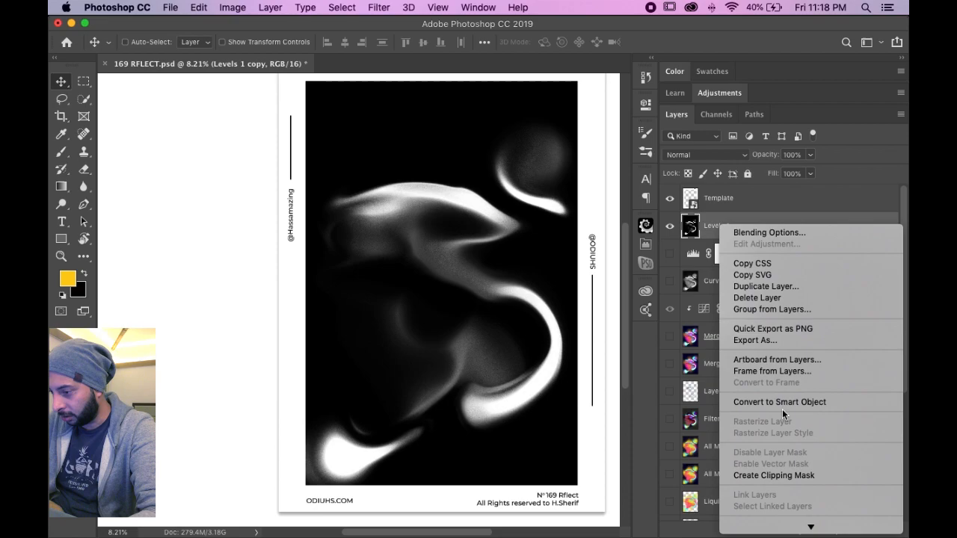
left_click(765, 287)
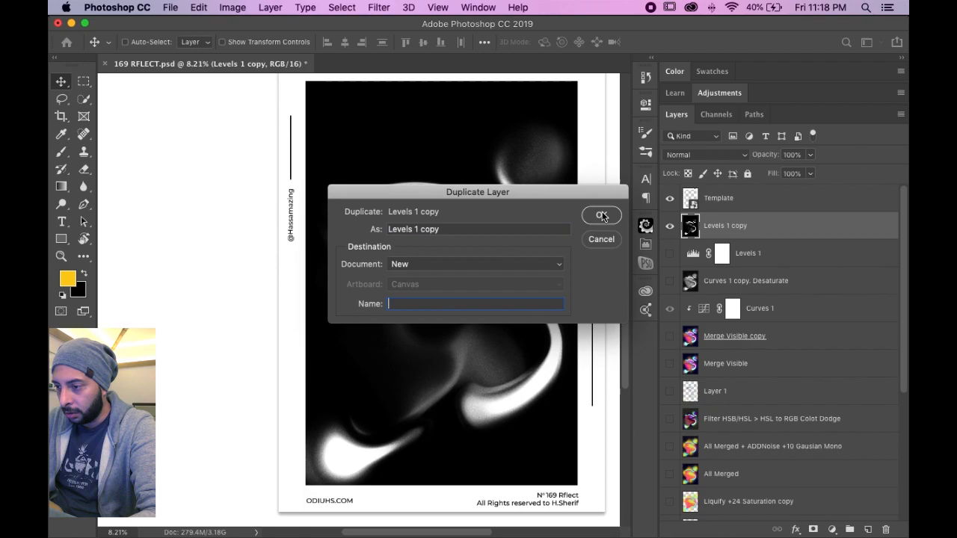
left_click(601, 215)
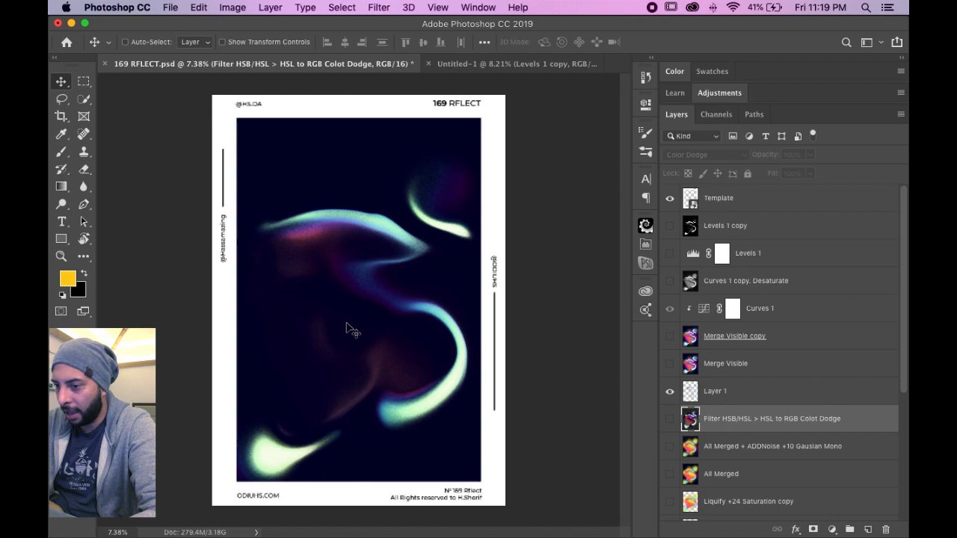
mouse_move(362, 251)
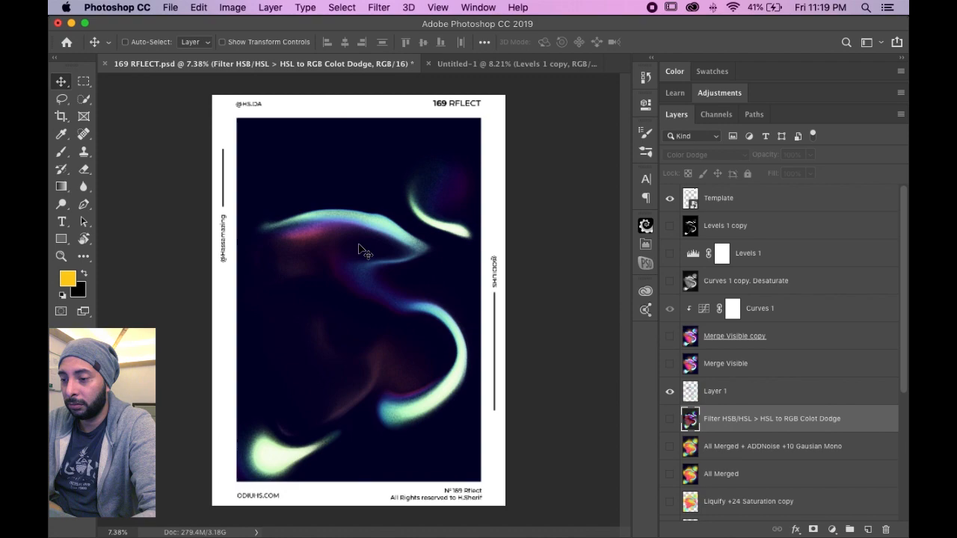
Step: Turn on the Merge Visible layer to show the vivid pink, blue and green fluid
left_click(714, 391)
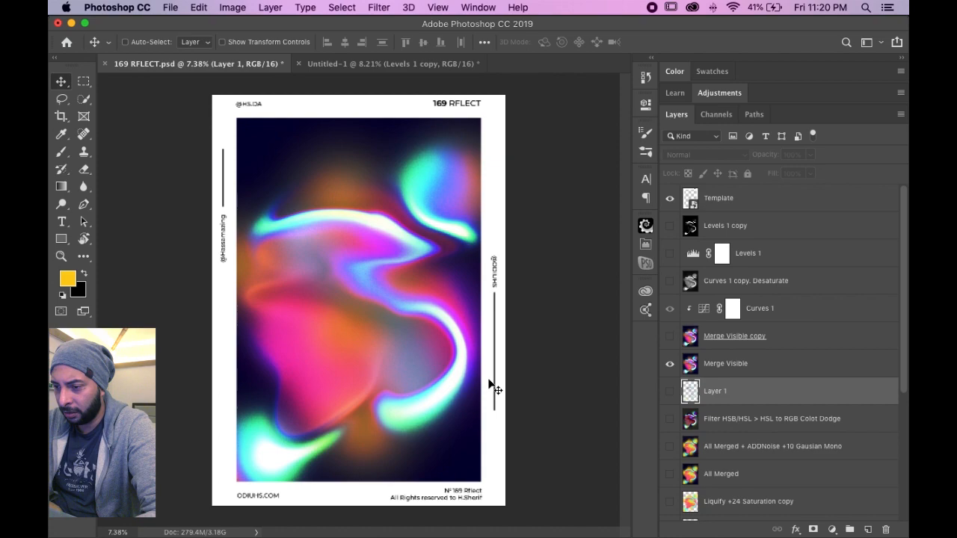
mouse_move(432, 254)
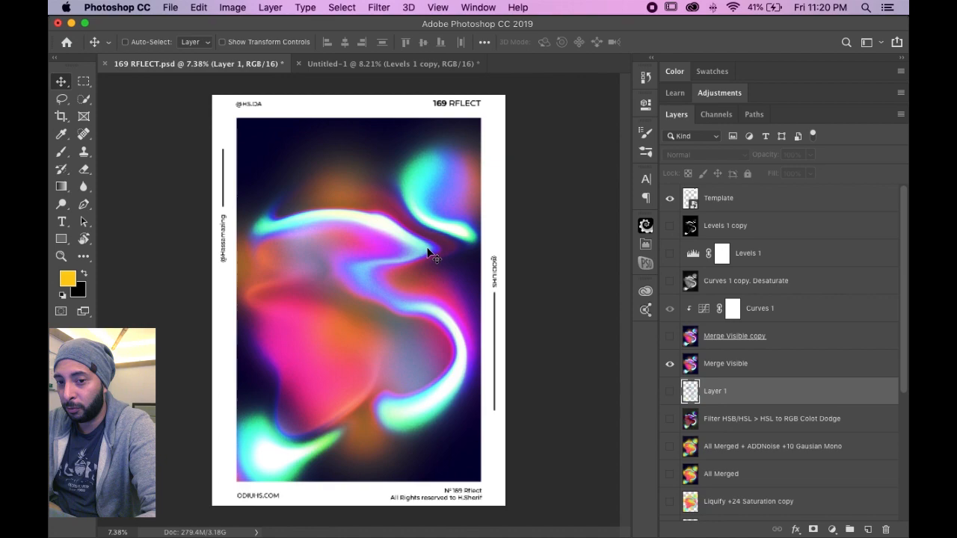
mouse_move(636, 358)
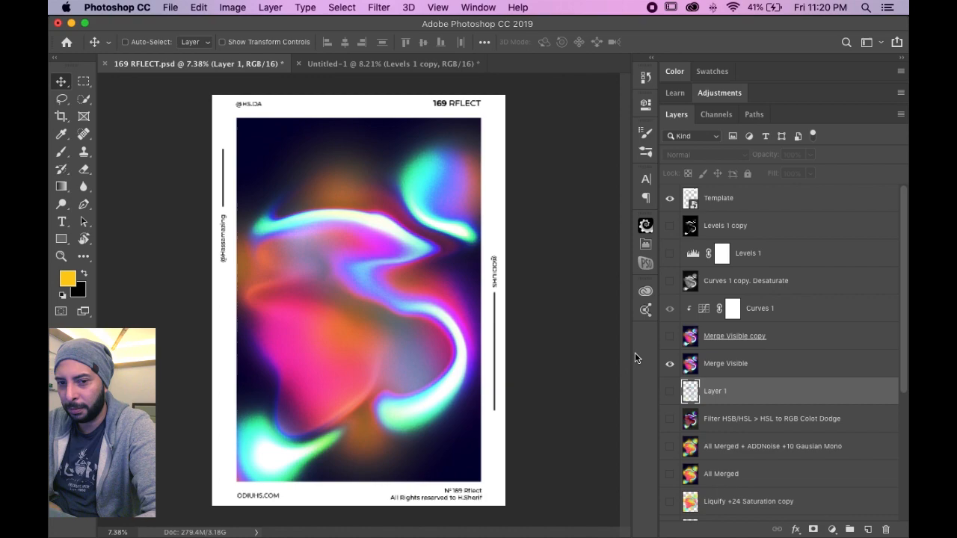
mouse_move(506, 327)
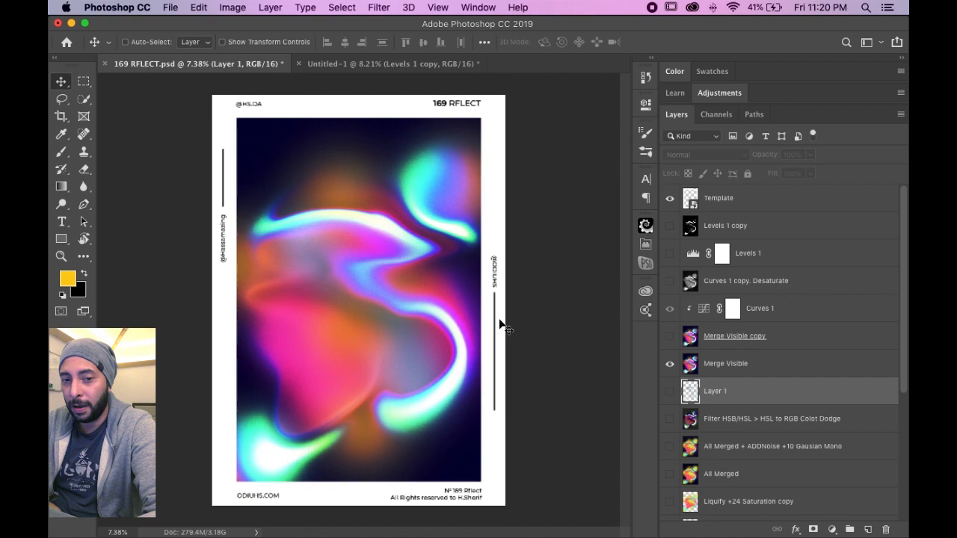